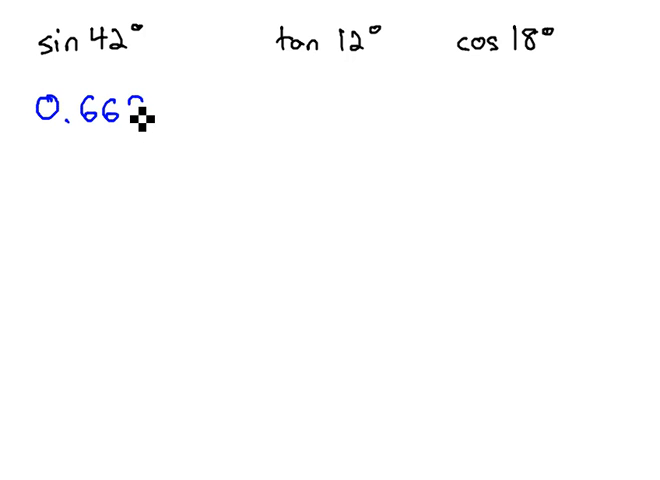
# Finish writing 0.669 in blue under sin 42° and box it.
pyautogui.write('9')
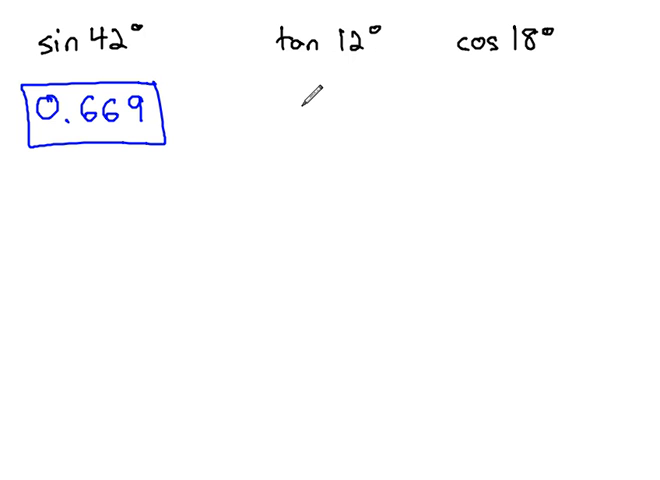
# Write 0.213 in blue beneath tan 12° and enclose it in a box.
pyautogui.write('0.')
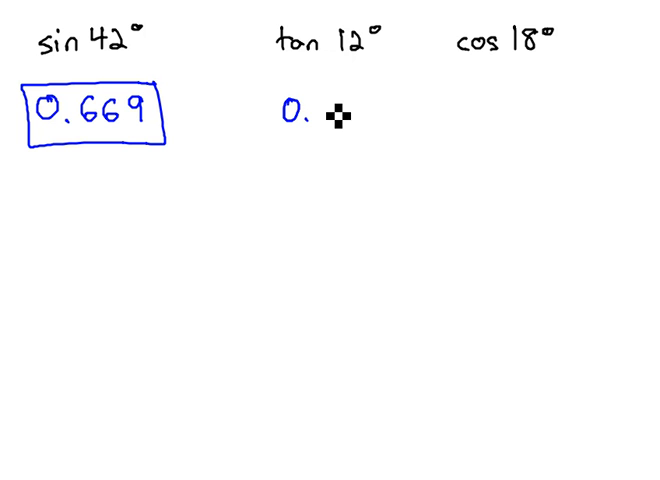
pyautogui.write('213')
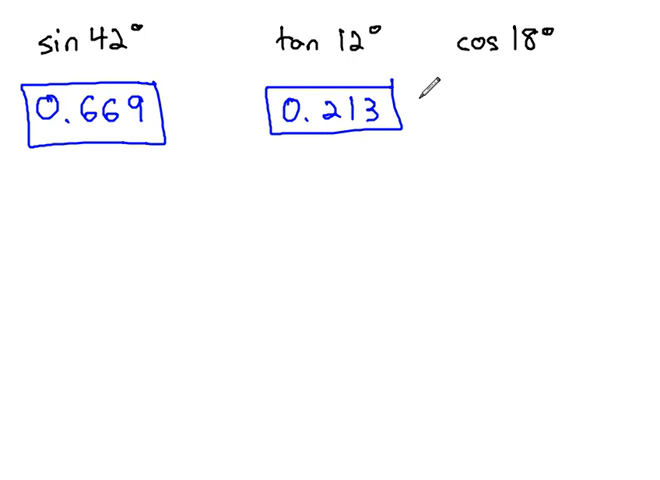
pyautogui.moveTo(515, 95)
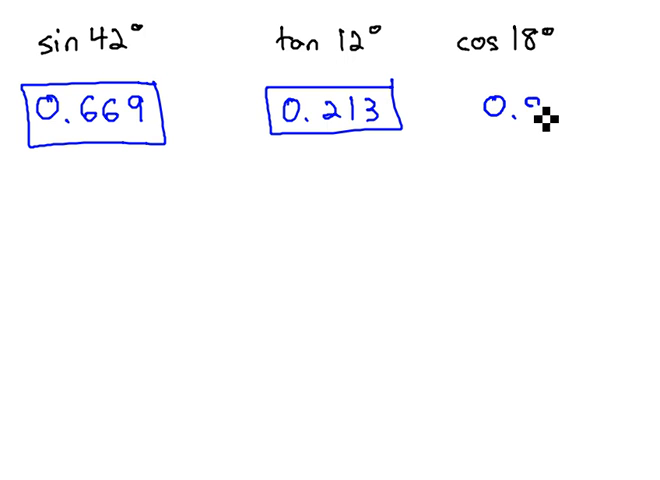
# Write 0.951 in blue beneath cos 18° and draw a box around it.
pyautogui.write('951')
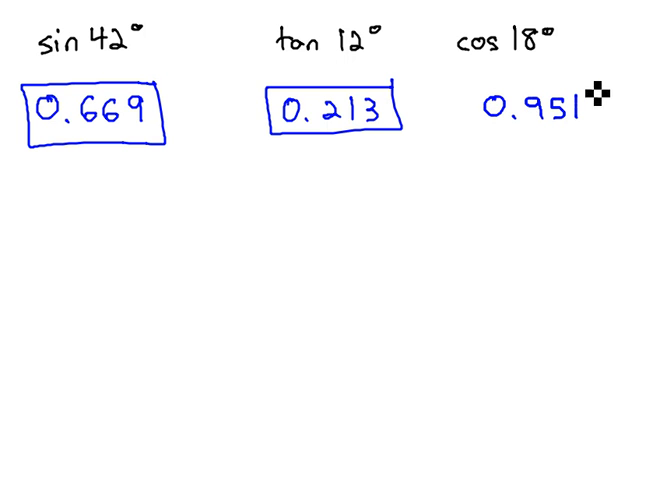
pyautogui.moveTo(470, 75); pyautogui.dragTo(600, 135)
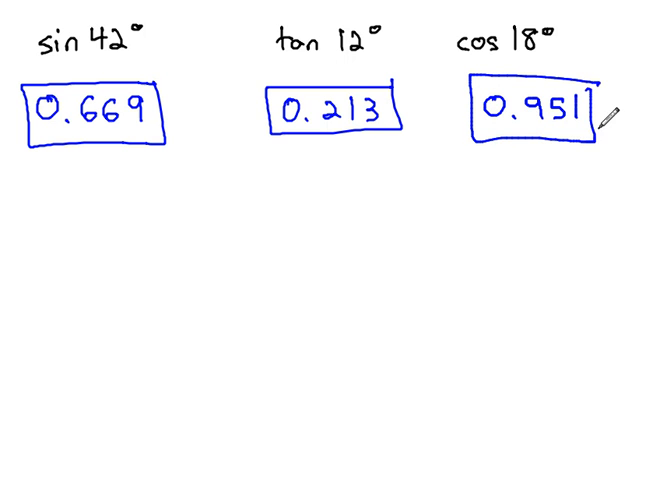